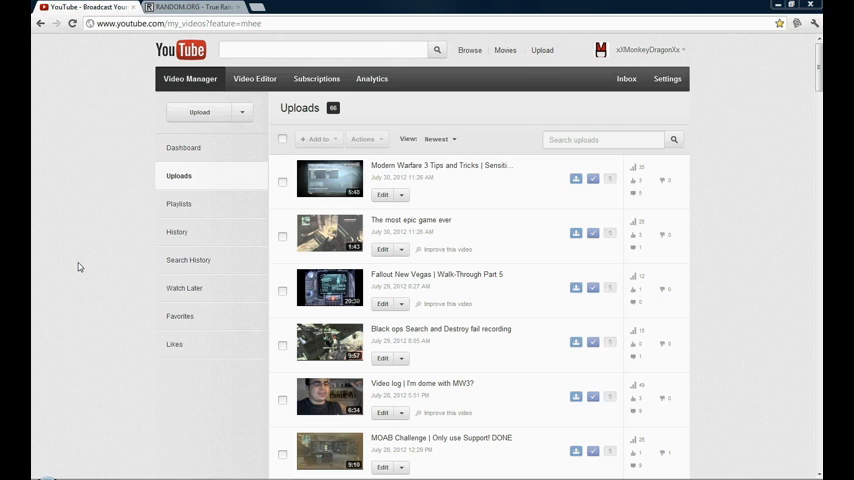
pyautogui.moveTo(204, 422)
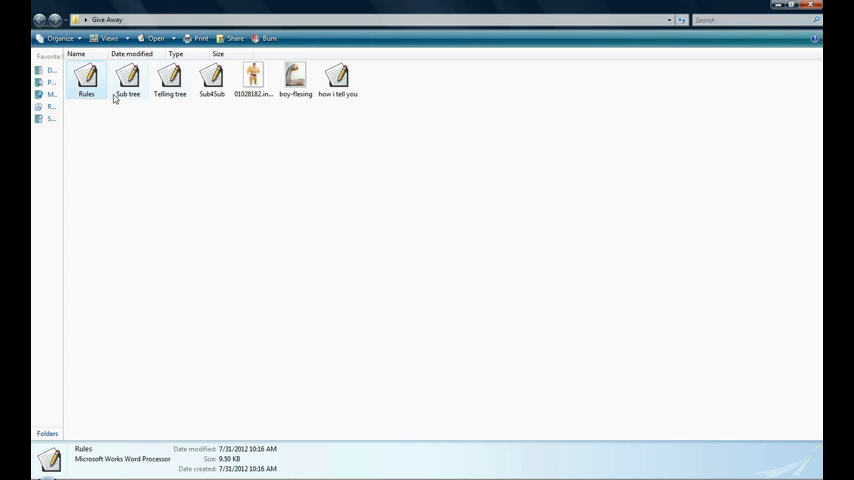
# Open the Rules document from the Give Away folder.
pyautogui.click(128, 76)
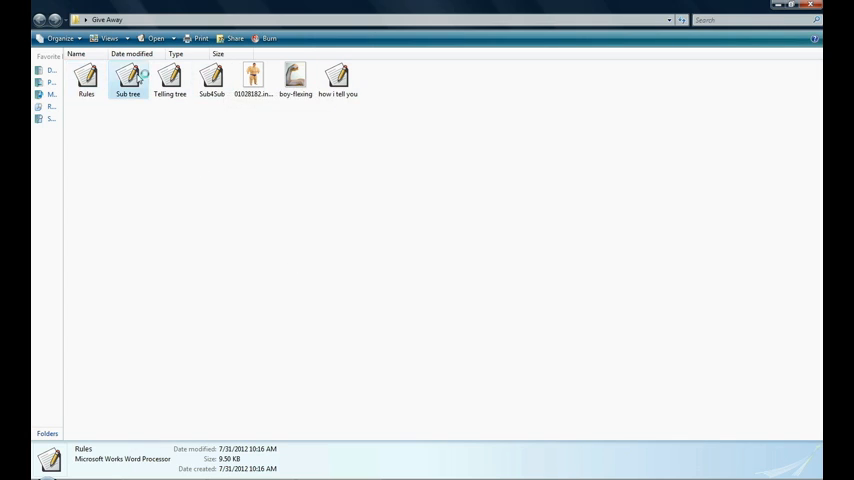
pyautogui.doubleClick(128, 76)
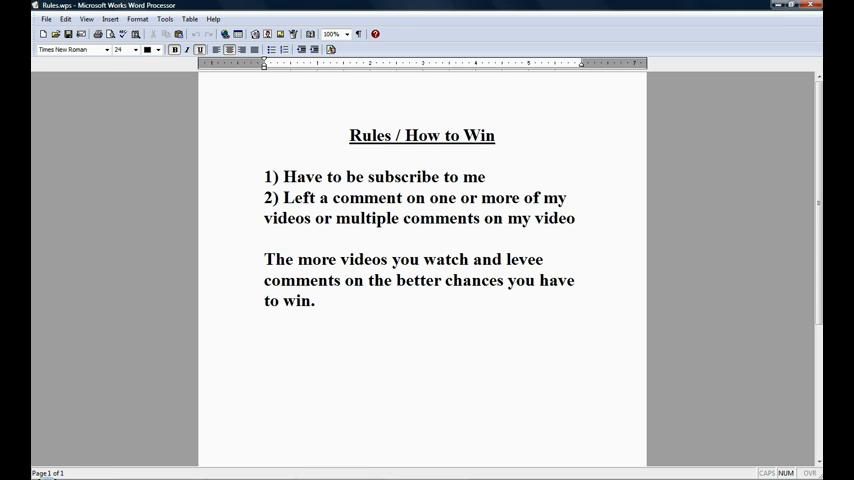
# Read through the Rules / How to Win list in the Rules.wps document.
pyautogui.click(350, 136)
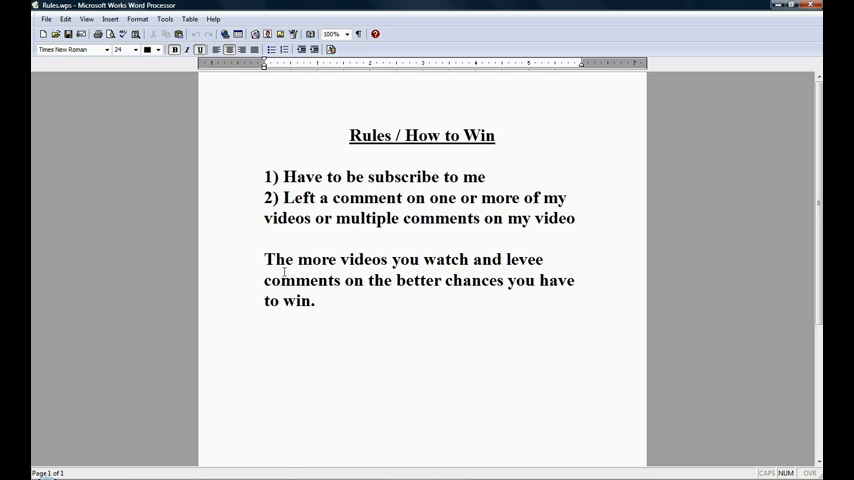
pyautogui.moveTo(376, 312)
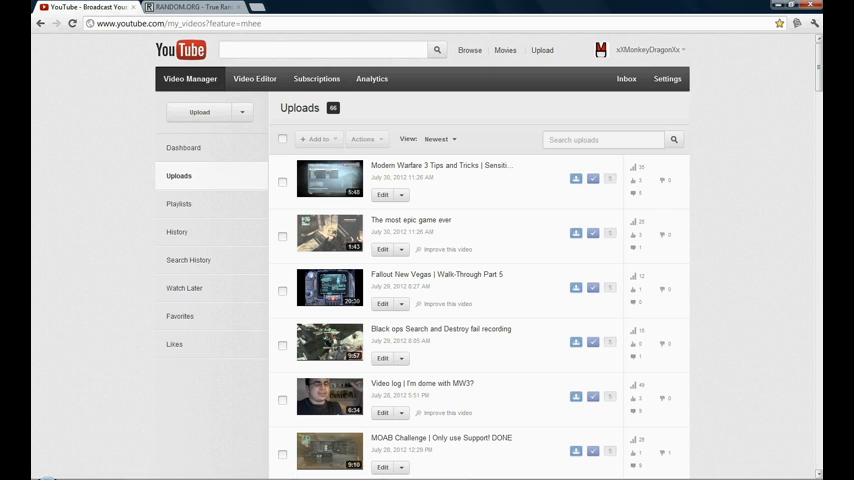
pyautogui.moveTo(368, 116)
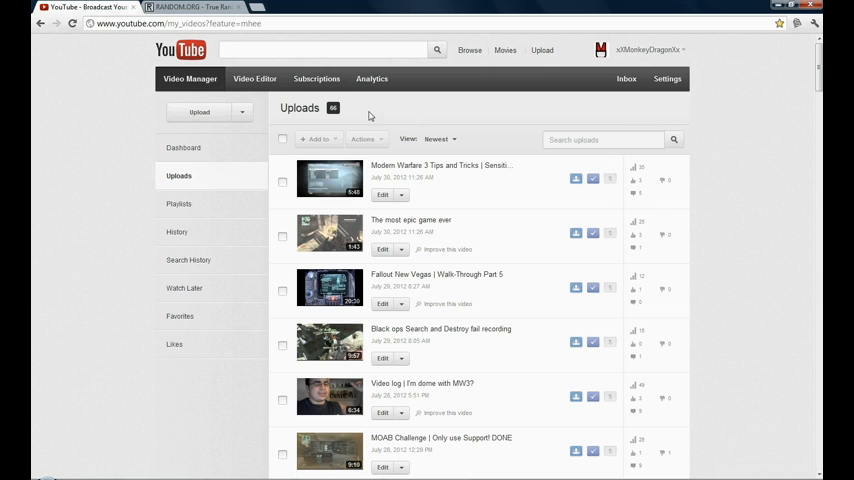
pyautogui.moveTo(338, 118)
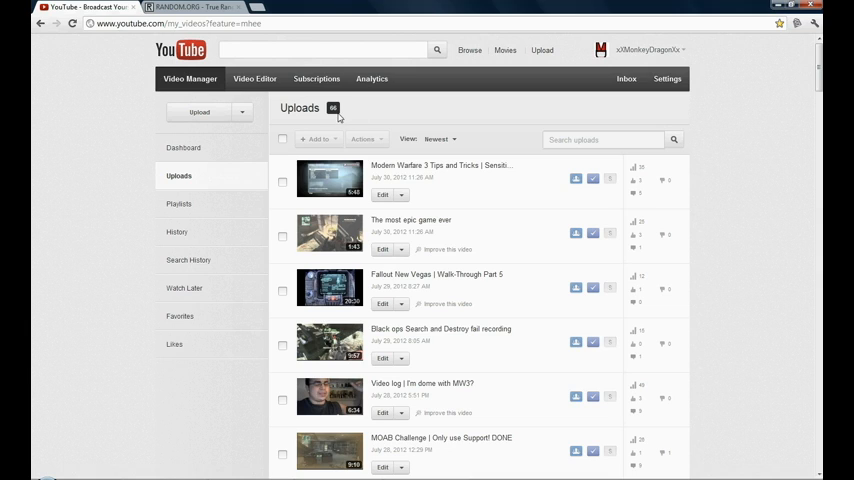
pyautogui.moveTo(480, 232)
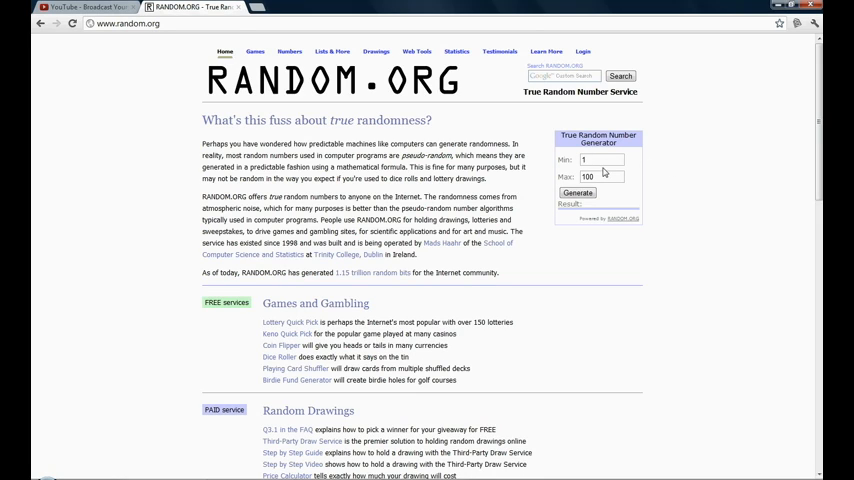
# Generate a random number with the maximum set to 66.
pyautogui.click(600, 176)
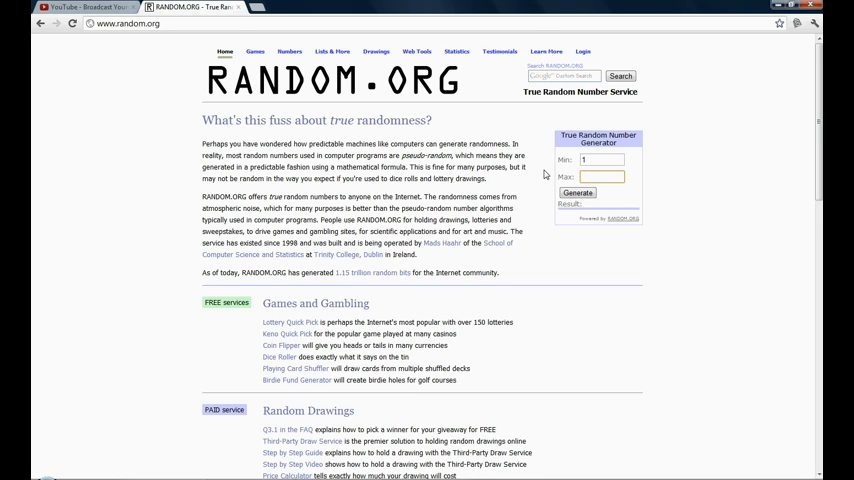
pyautogui.write('66')
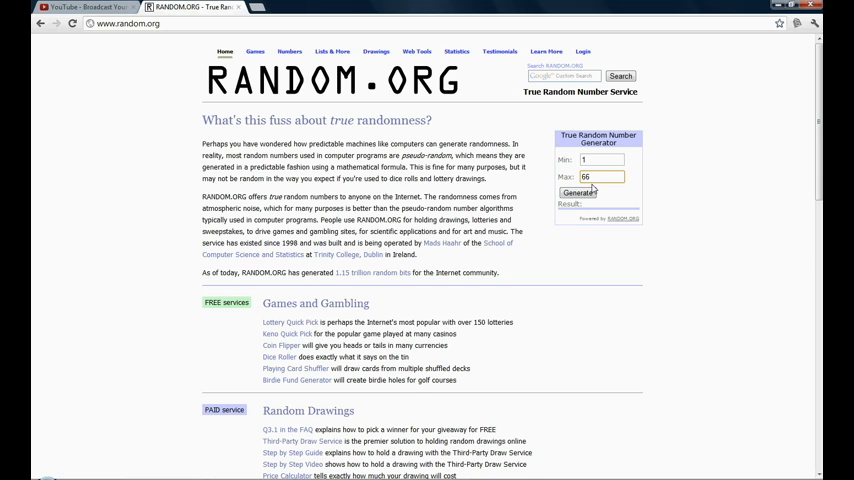
pyautogui.click(580, 192)
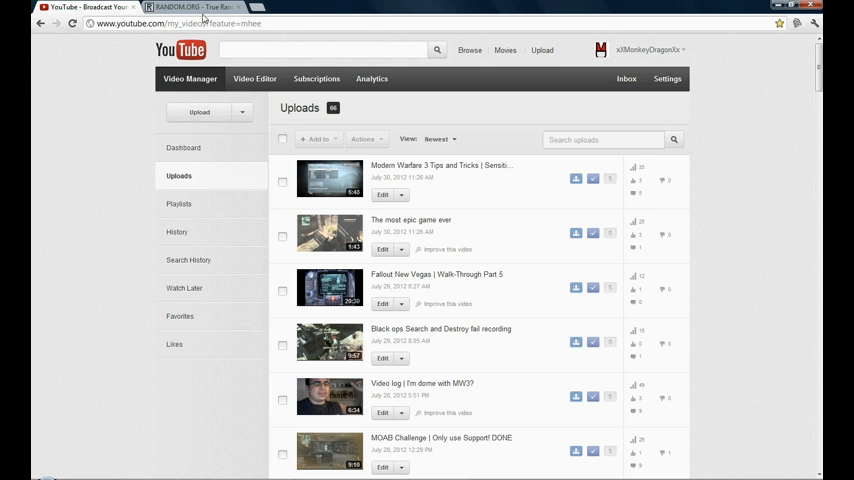
# Redraw with a maximum of 2, then return to the YouTube uploads list.
pyautogui.click(190, 8)
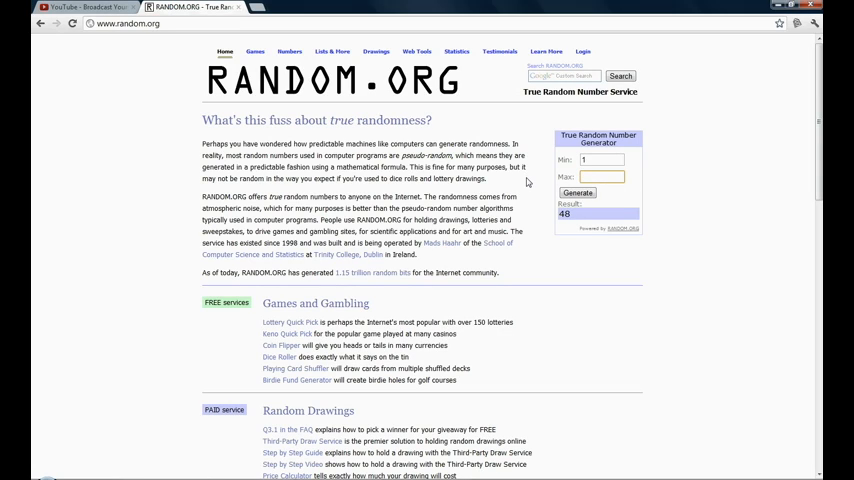
pyautogui.write('2')
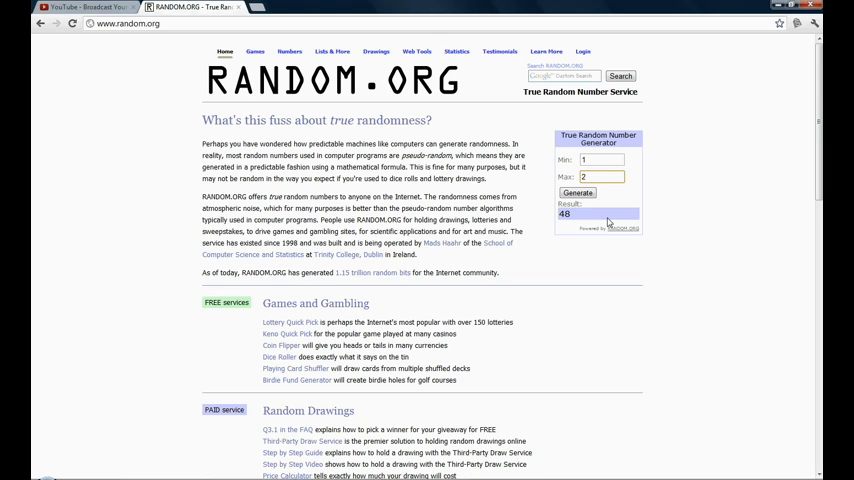
pyautogui.click(576, 192)
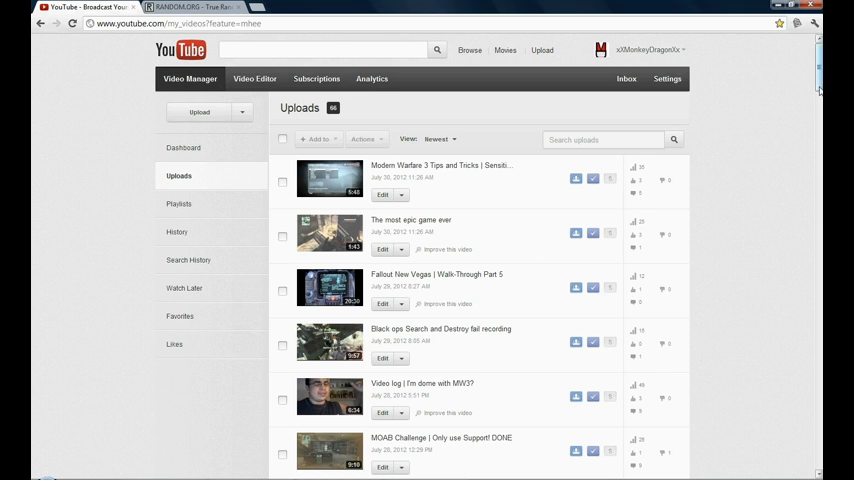
# Scroll down the Uploads list counting videos to reach the FallOut New Vegas Walk-Through entries.
pyautogui.scroll(-3)
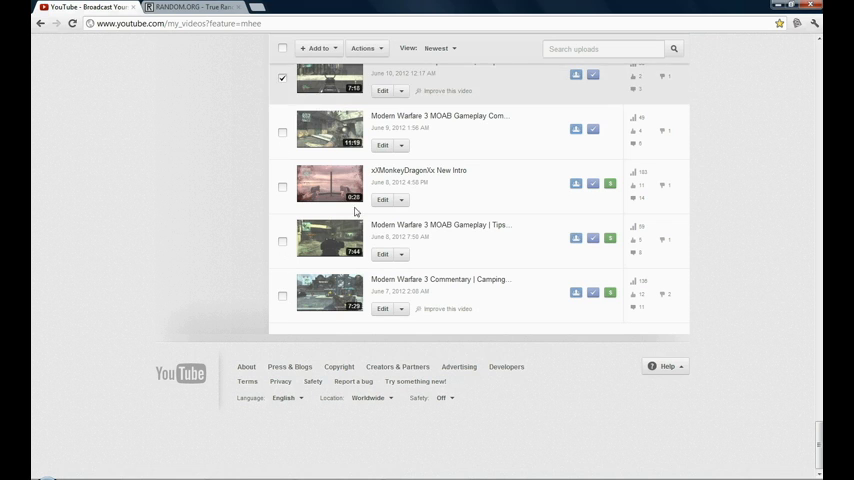
pyautogui.scroll(-3)
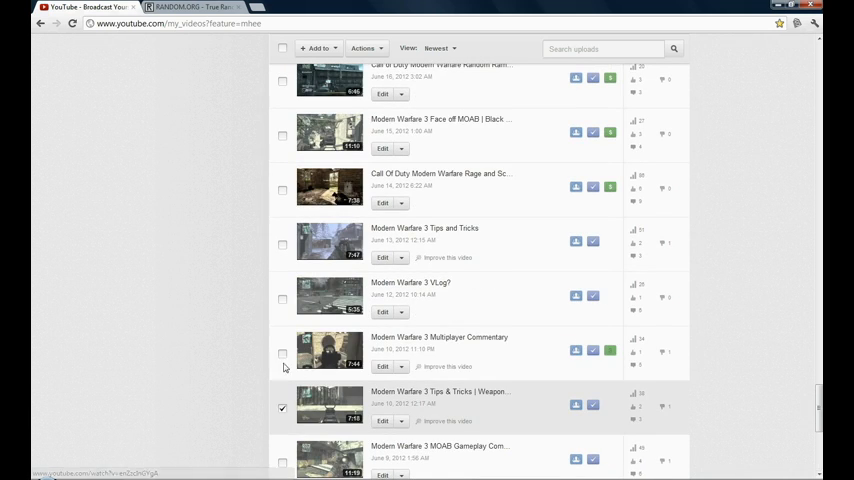
pyautogui.moveTo(288, 246)
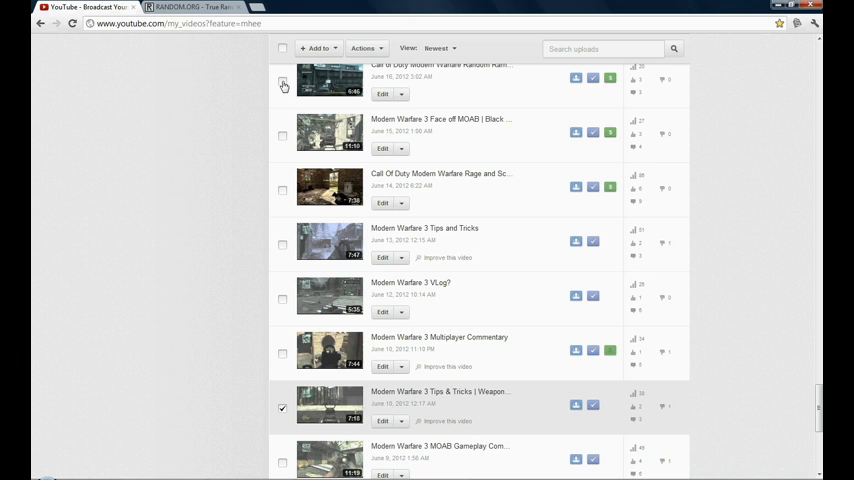
pyautogui.scroll(-3)
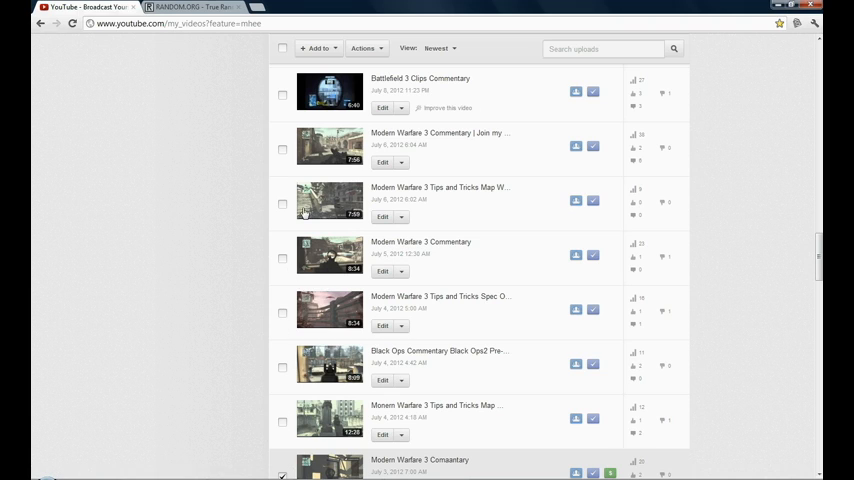
pyautogui.click(284, 92)
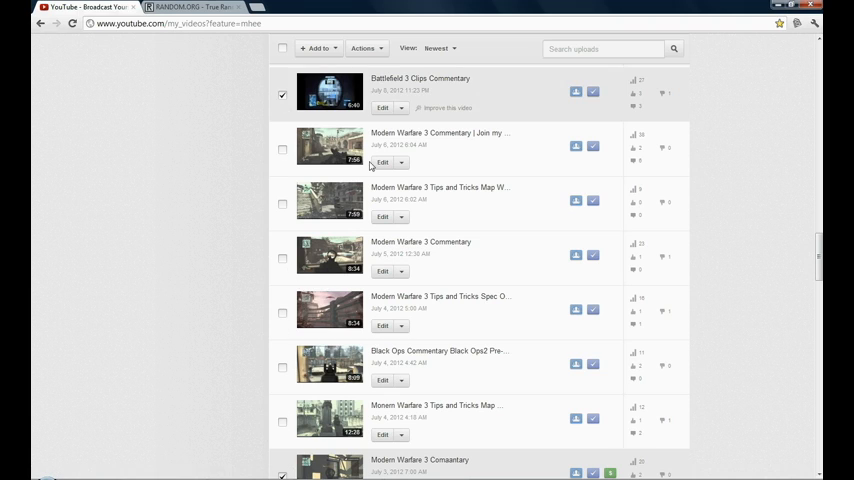
pyautogui.moveTo(428, 296)
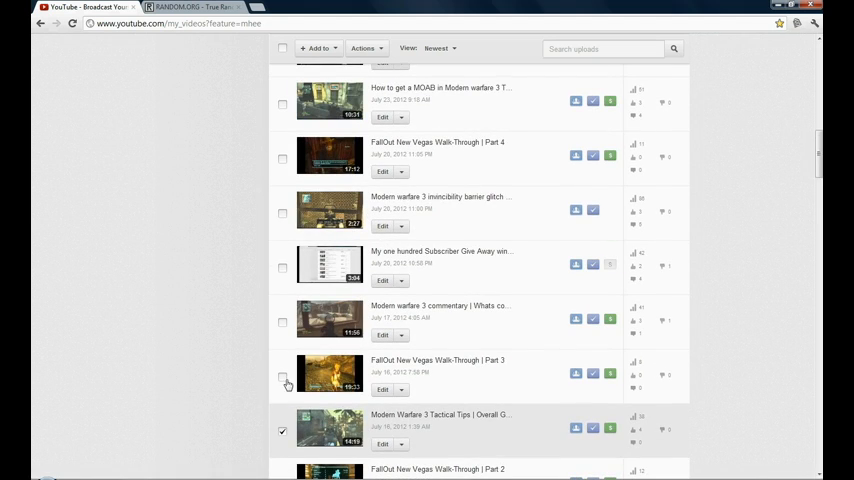
# Open the comments page for FallOut New Vegas Walk-Through Part 3.
pyautogui.click(284, 376)
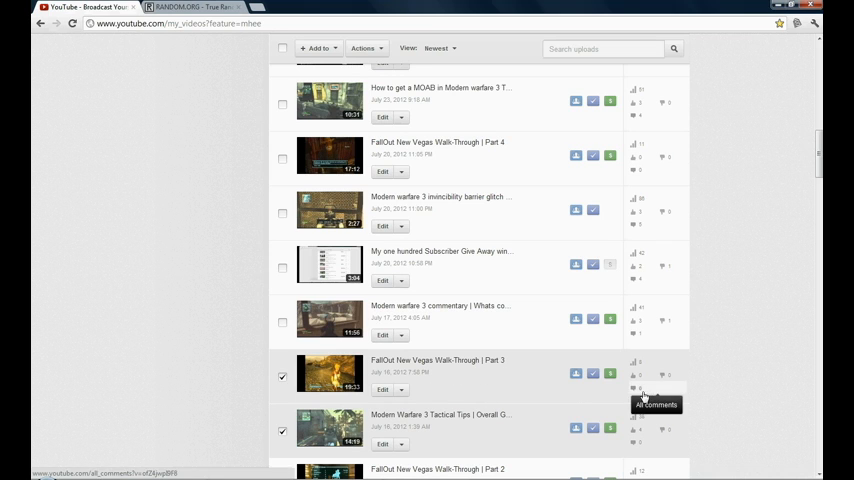
pyautogui.click(636, 388)
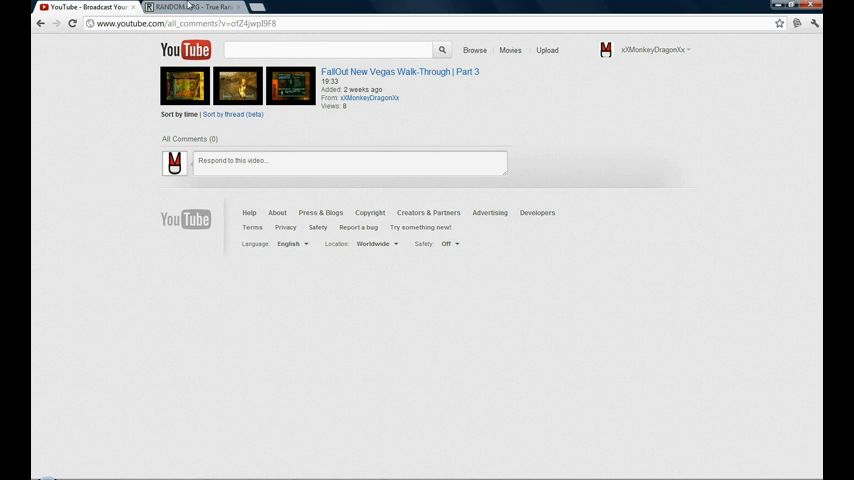
# Draw a random number with a maximum of 5, then return to the video's comments page.
pyautogui.click(190, 8)
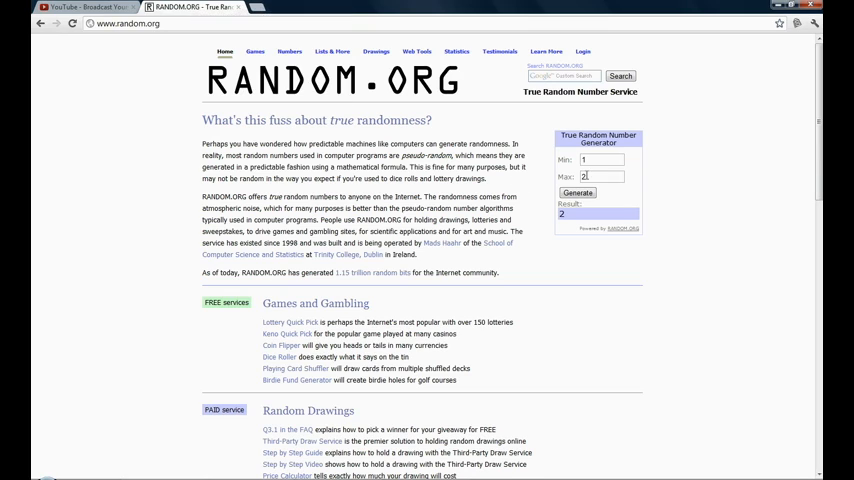
pyautogui.write('5')
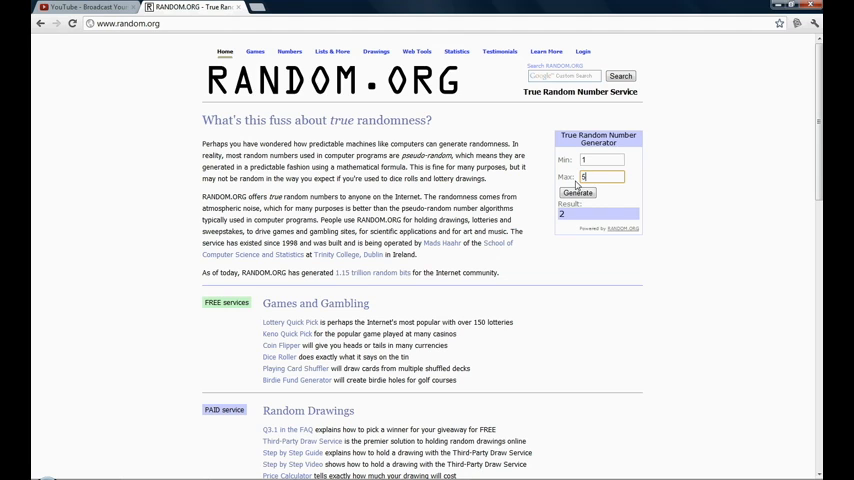
pyautogui.click(576, 192)
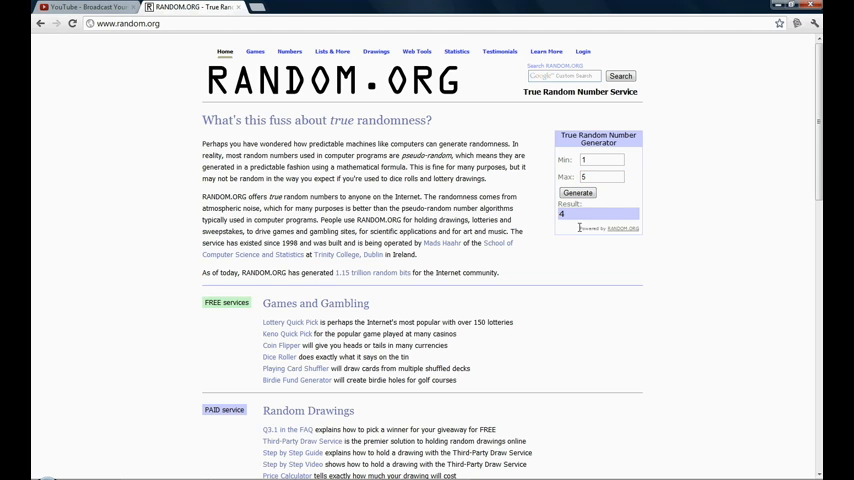
pyautogui.click(84, 8)
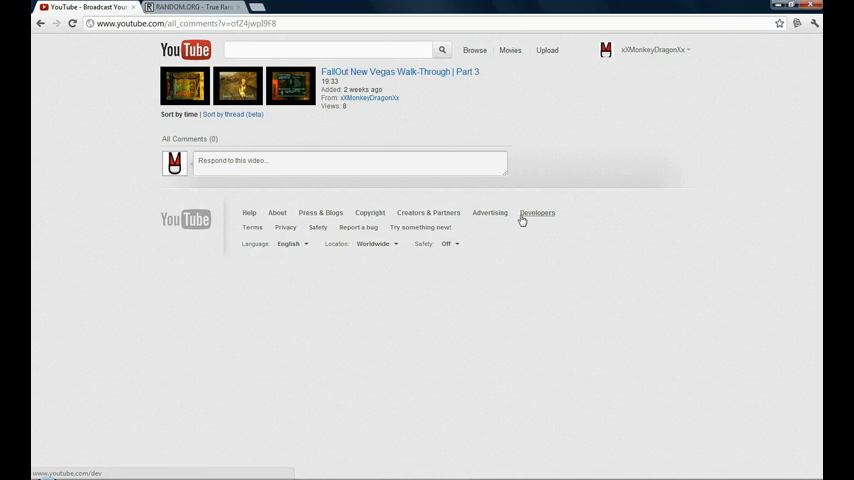
pyautogui.moveTo(398, 304)
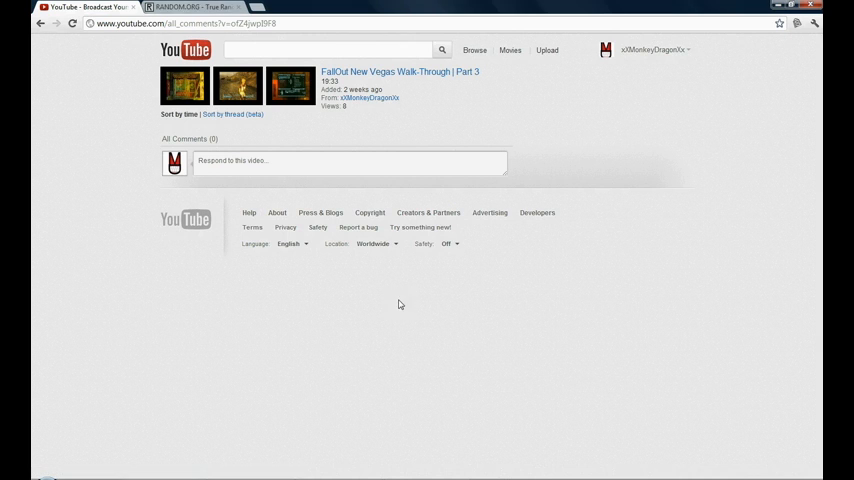
pyautogui.moveTo(190, 8)
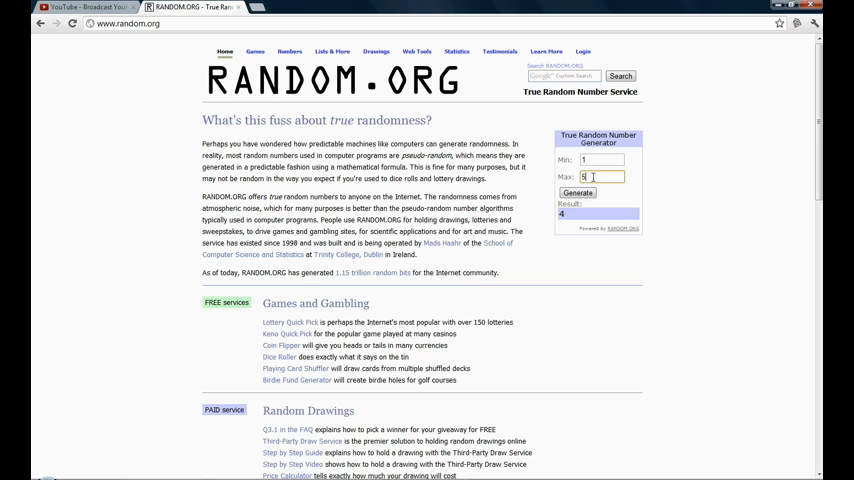
# Draw the winning number with a maximum of 140, then redraw it.
pyautogui.click(600, 176)
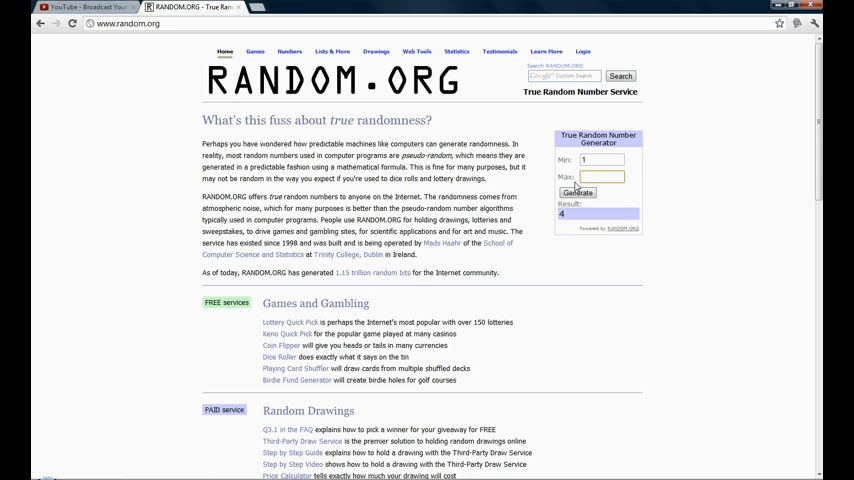
pyautogui.write('140')
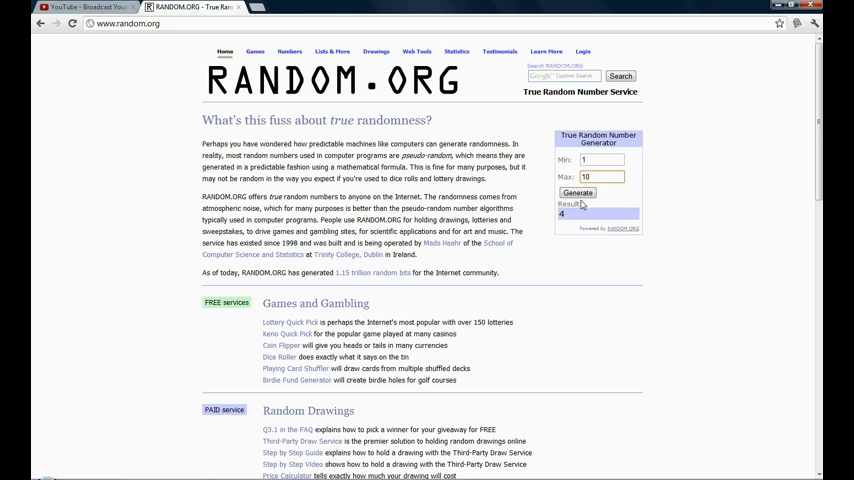
pyautogui.click(576, 192)
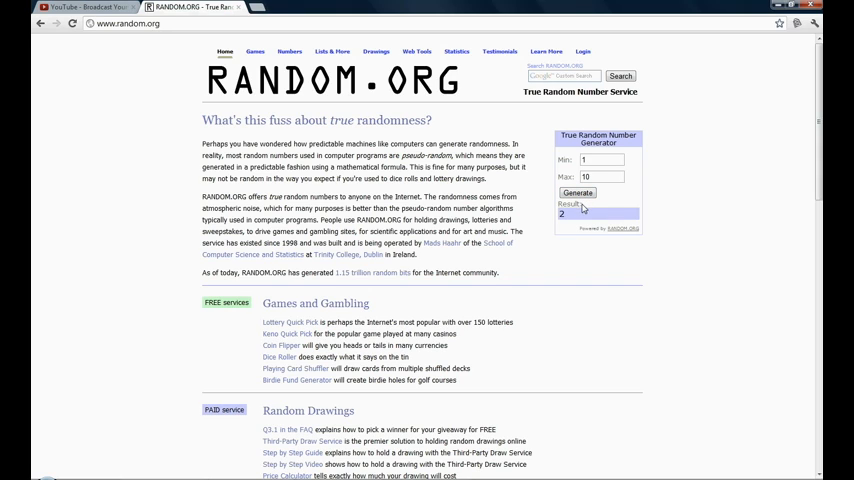
pyautogui.click(600, 176)
pyautogui.write('2')
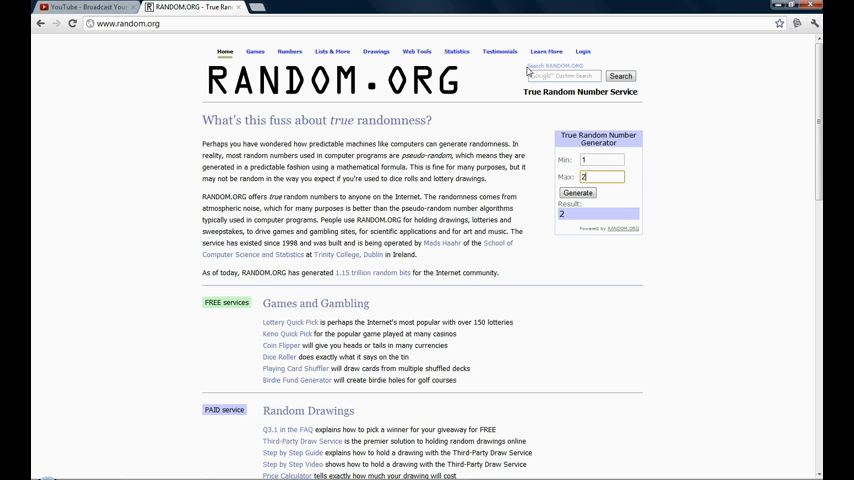
pyautogui.moveTo(648, 160)
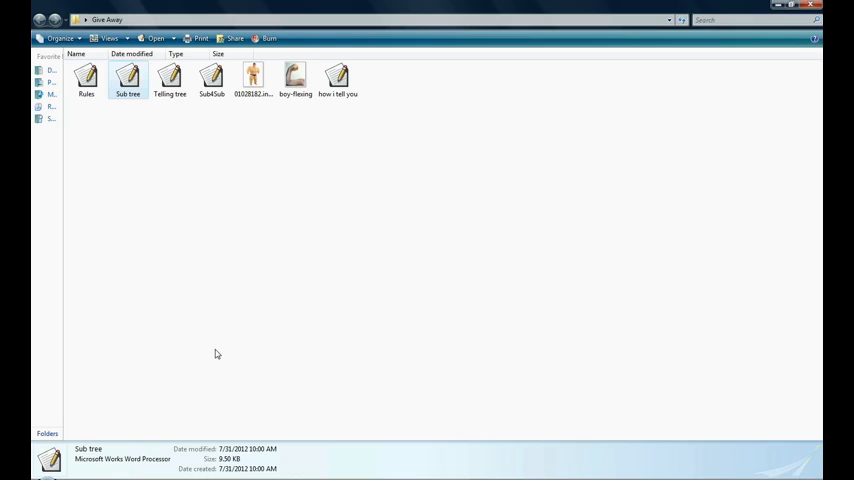
pyautogui.click(168, 78)
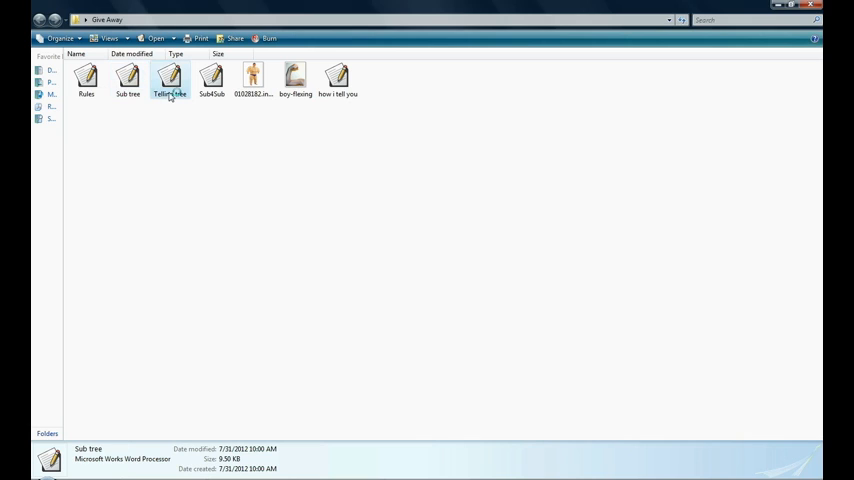
pyautogui.doubleClick(168, 76)
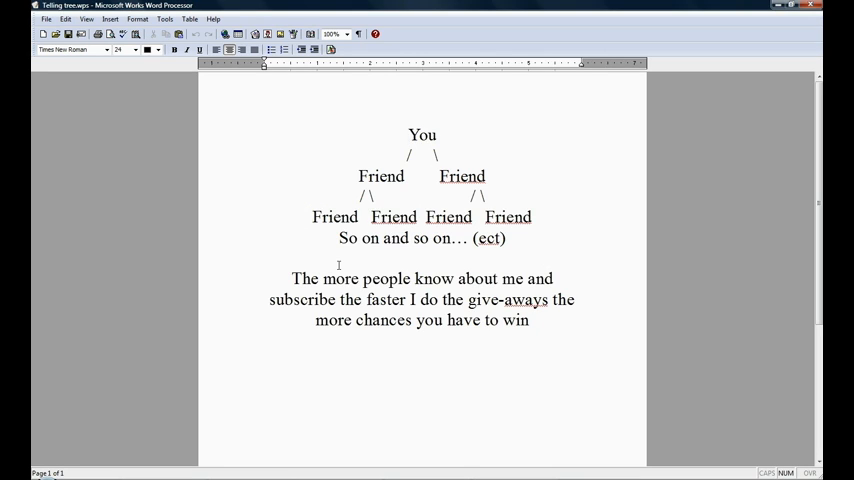
pyautogui.click(408, 134)
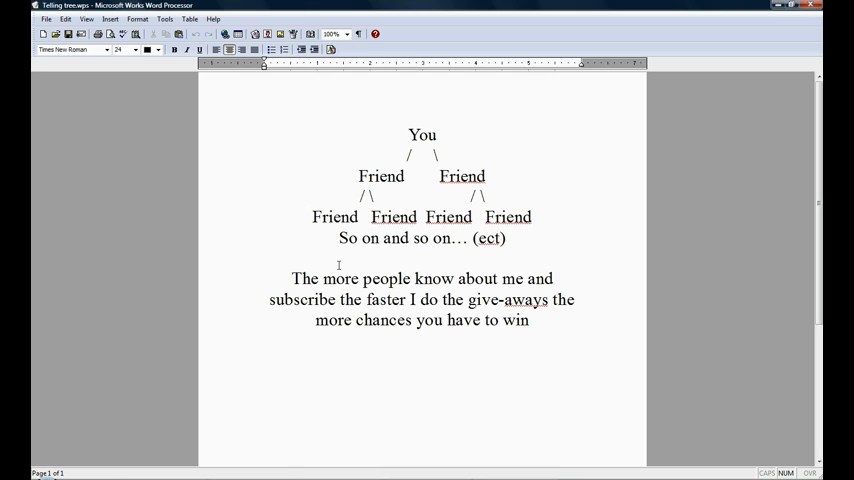
pyautogui.click(408, 134)
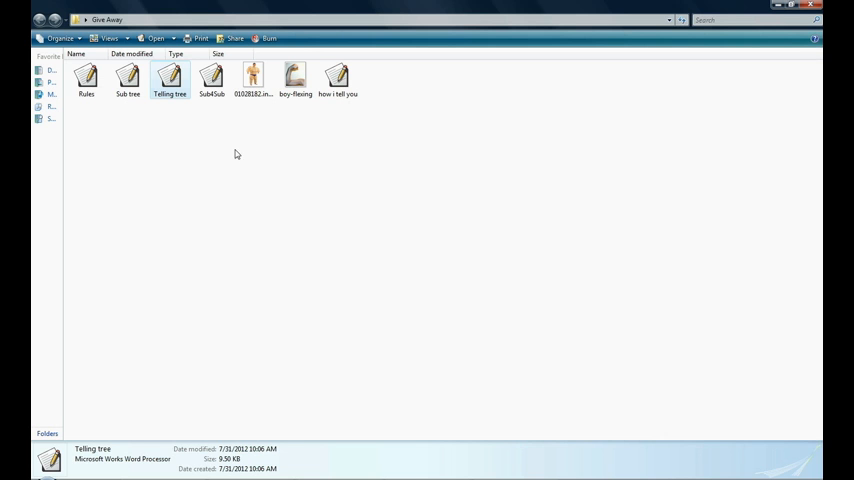
pyautogui.doubleClick(212, 76)
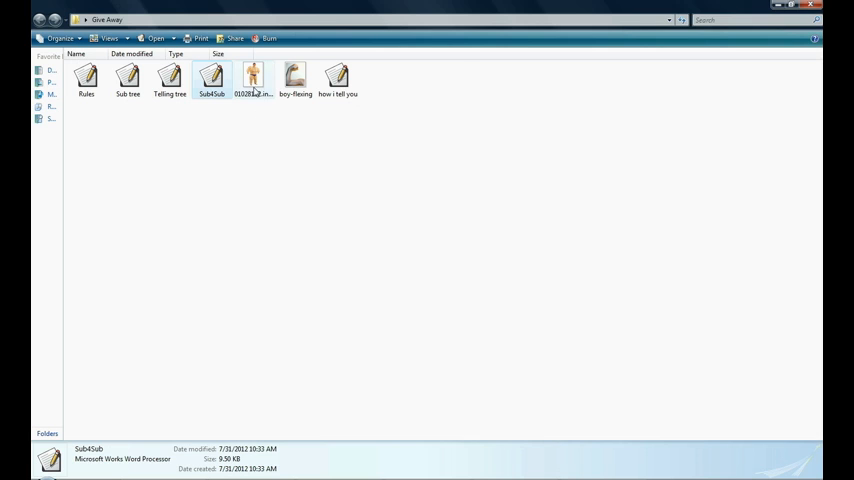
pyautogui.click(252, 78)
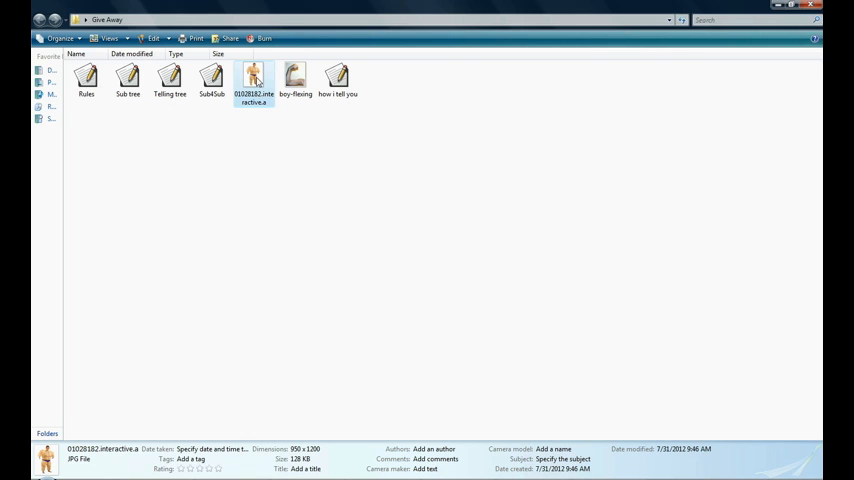
pyautogui.doubleClick(252, 78)
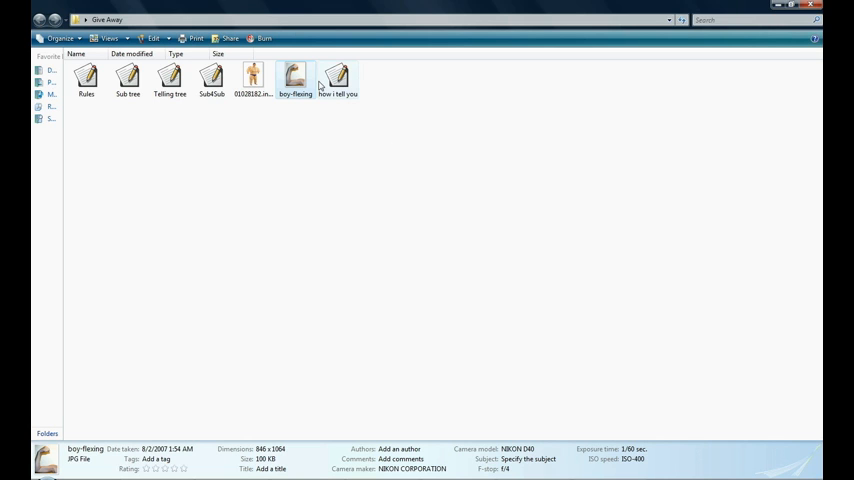
pyautogui.doubleClick(296, 78)
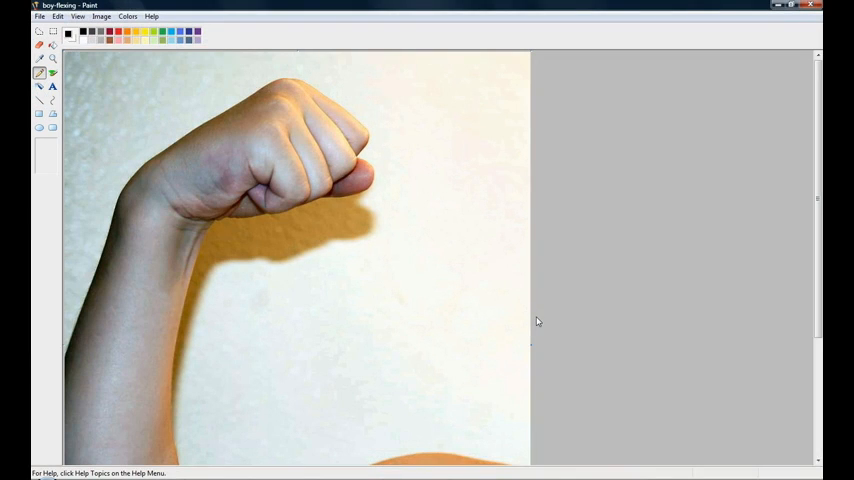
pyautogui.scroll(-3)
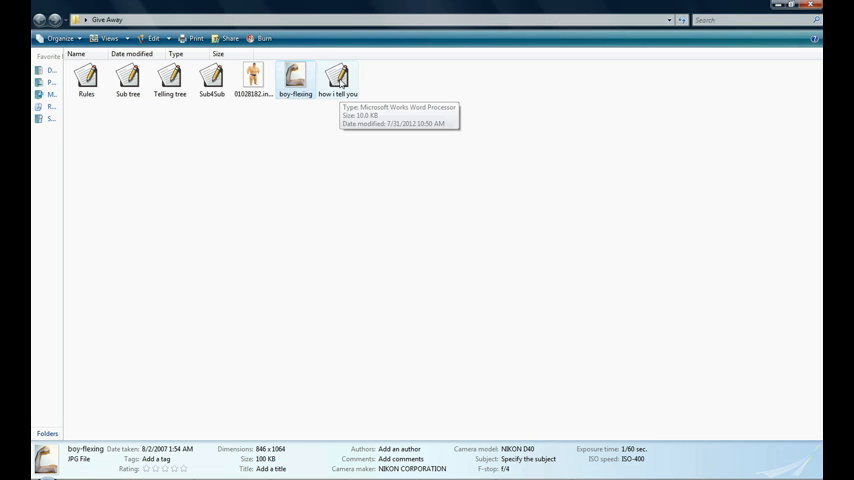
# Open the 'how i tell you' file showing The Message I send out.
pyautogui.doubleClick(338, 78)
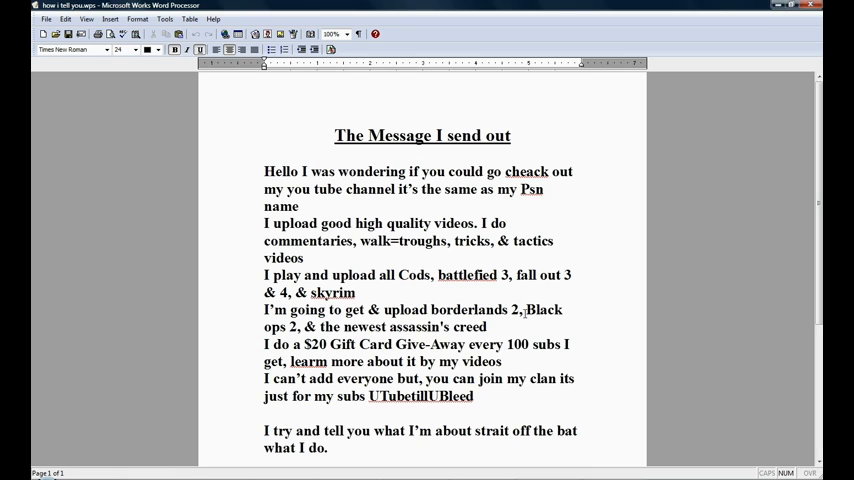
pyautogui.click(336, 136)
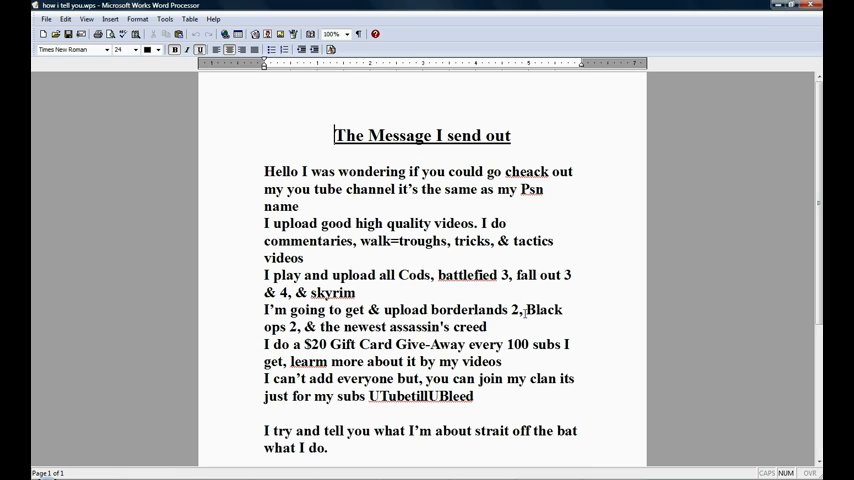